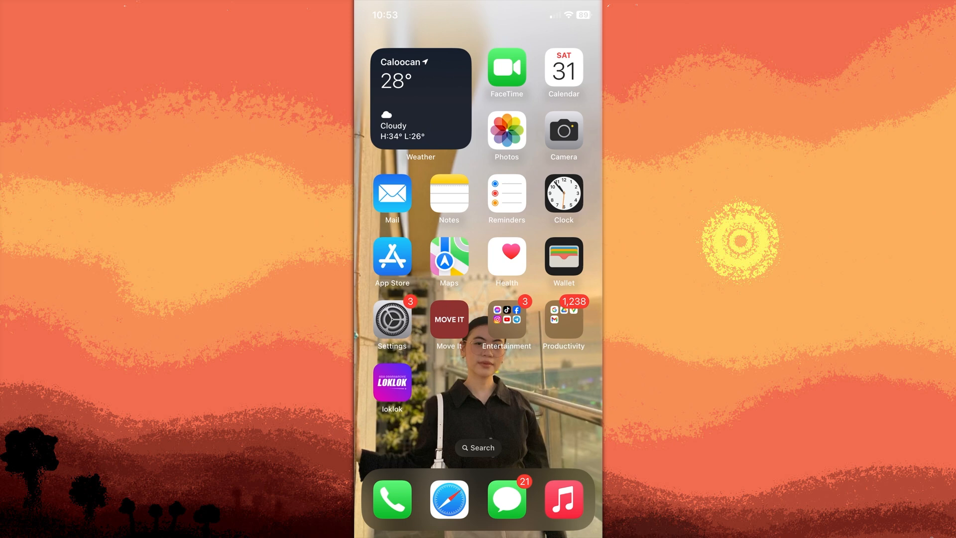
Step: Go from the Home Screen into Settings and its General section
{"action": "left_click", "coordinate": [392, 318]}
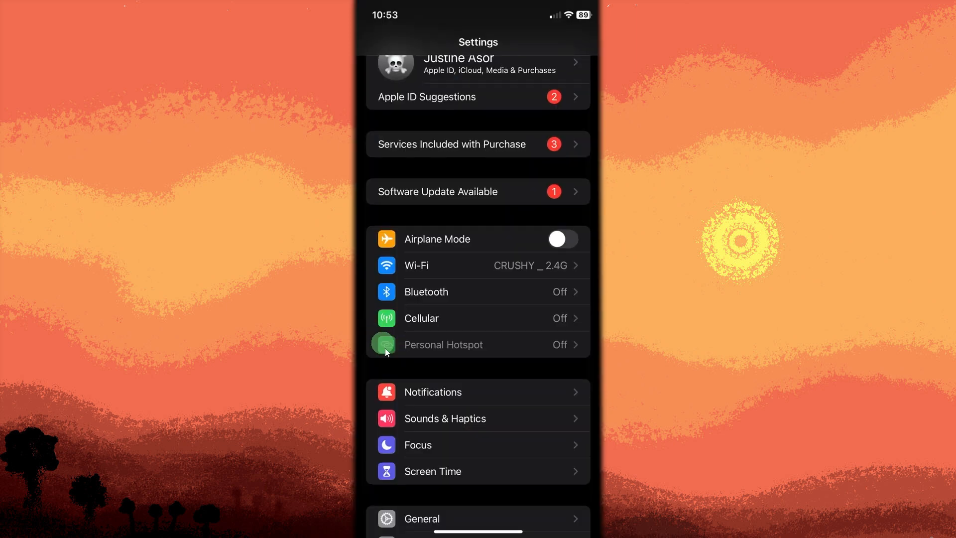
{"action": "left_click", "coordinate": [420, 518]}
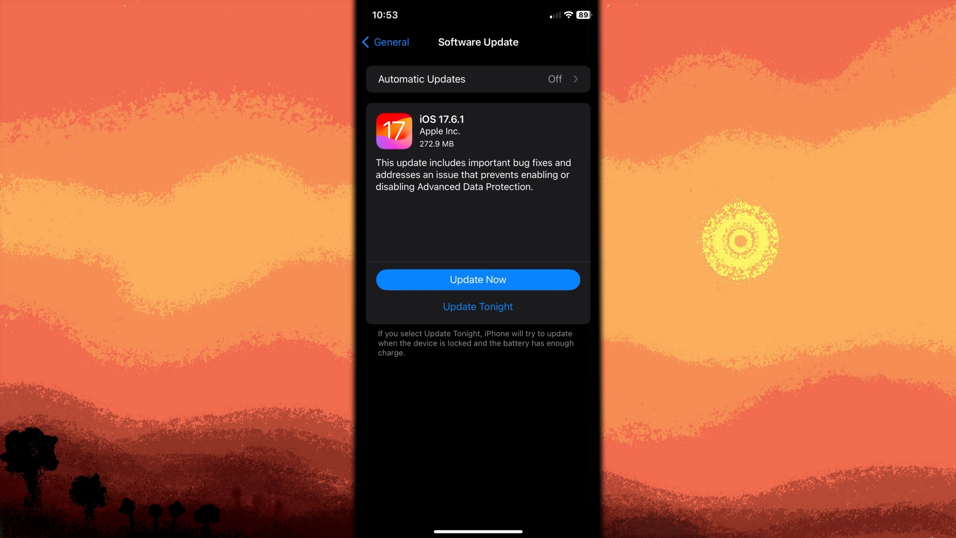
Step: From General, reach Transfer or Reset iPhone and show the Reset All Settings action sheet
{"action": "left_click", "coordinate": [384, 42]}
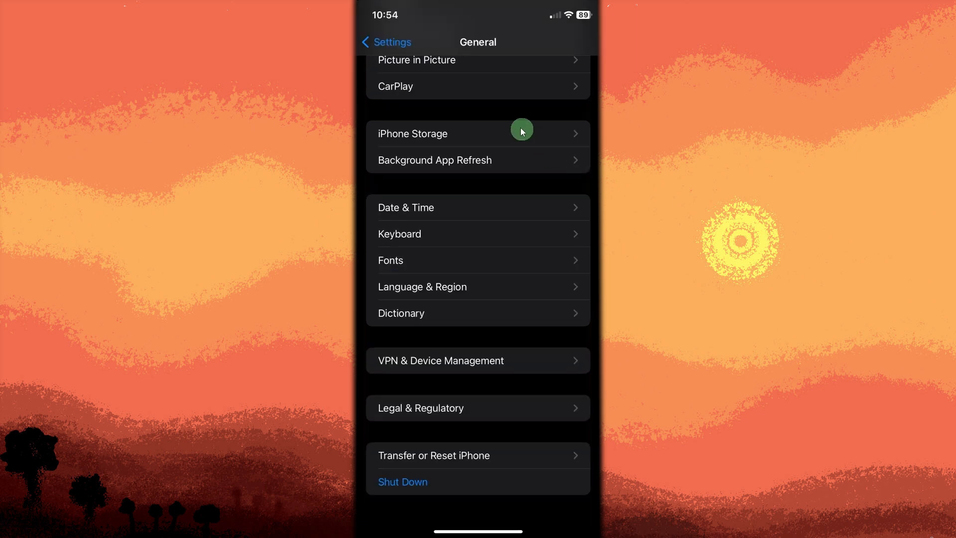
{"action": "mouse_move", "coordinate": [501, 57]}
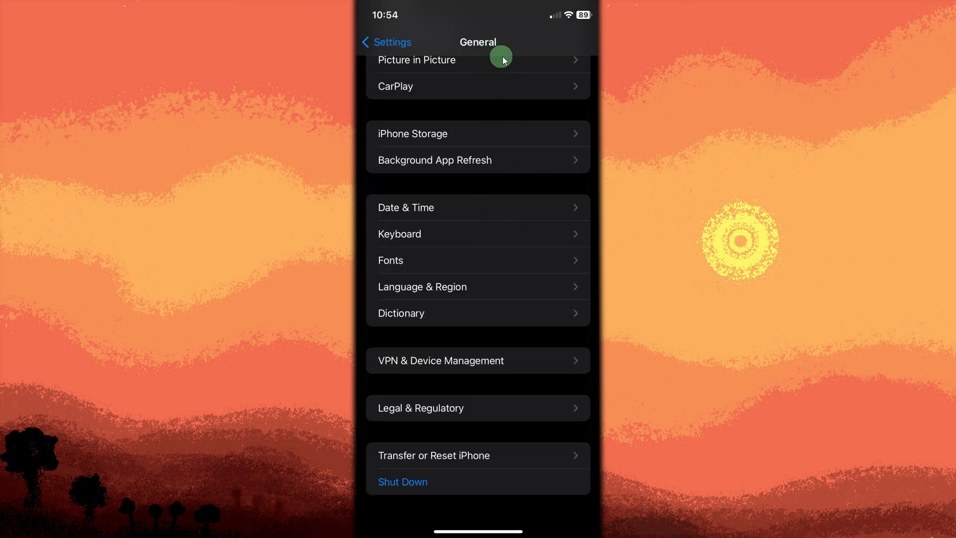
{"action": "mouse_move", "coordinate": [427, 458]}
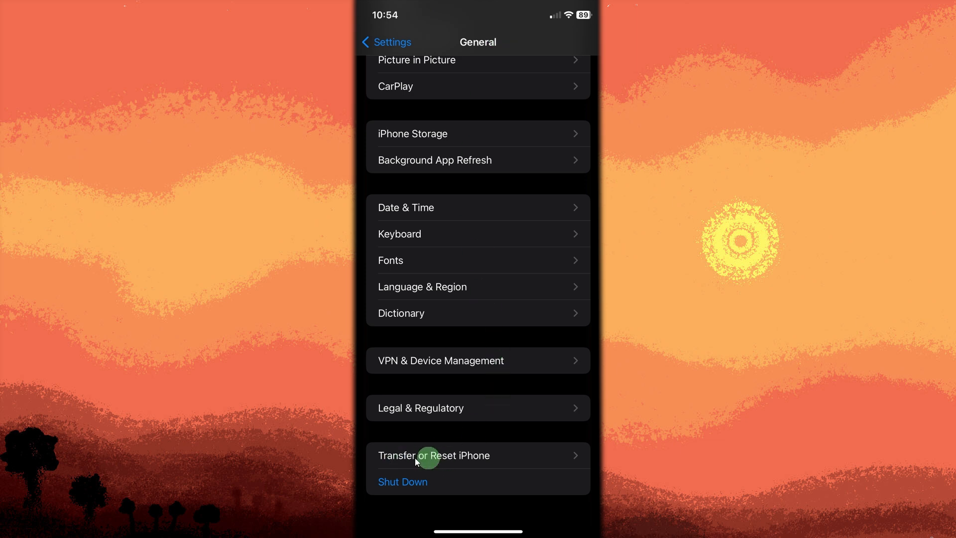
{"action": "left_click", "coordinate": [434, 455]}
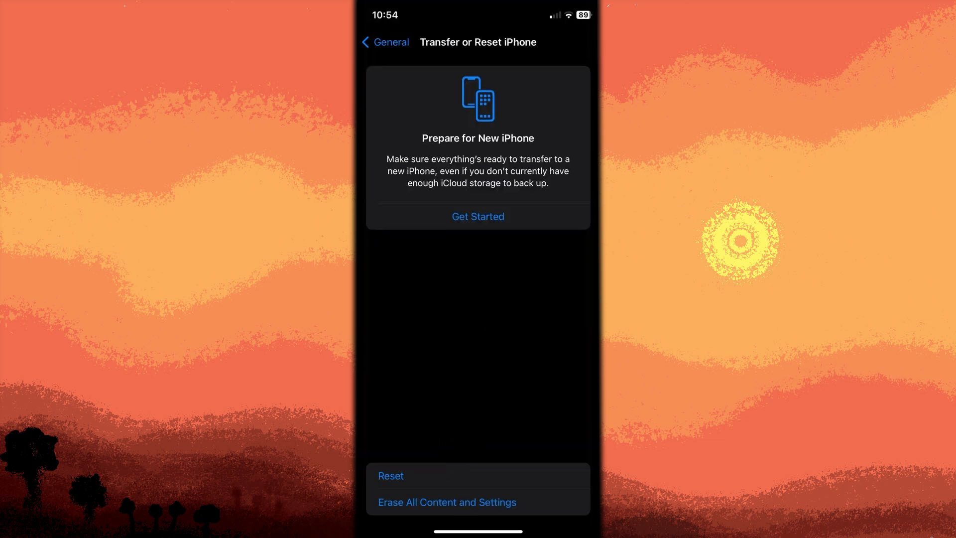
{"action": "left_click", "coordinate": [390, 476]}
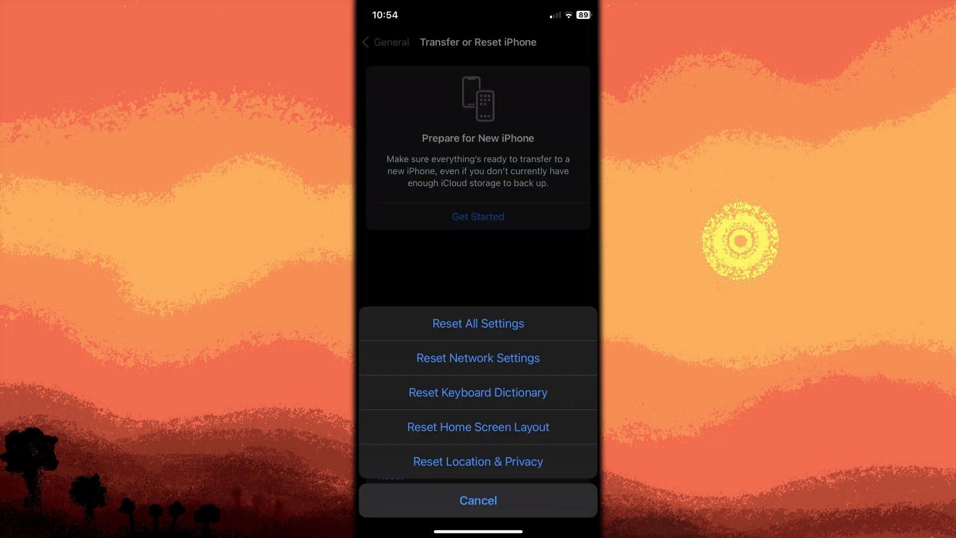
{"action": "left_click", "coordinate": [478, 322]}
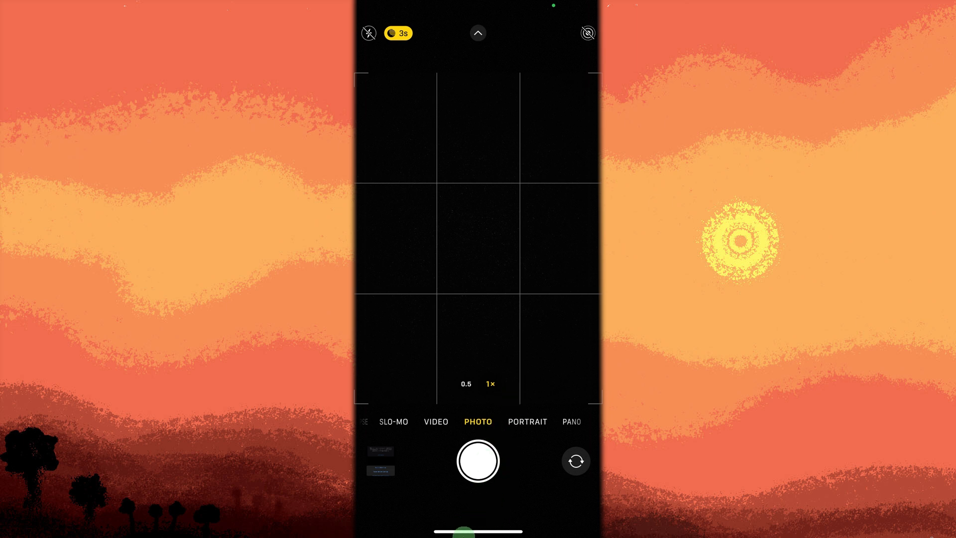
Step: Swipe the Camera card out of the App Switcher, then land on support.apple.com in Safari
{"action": "left_click", "coordinate": [477, 461]}
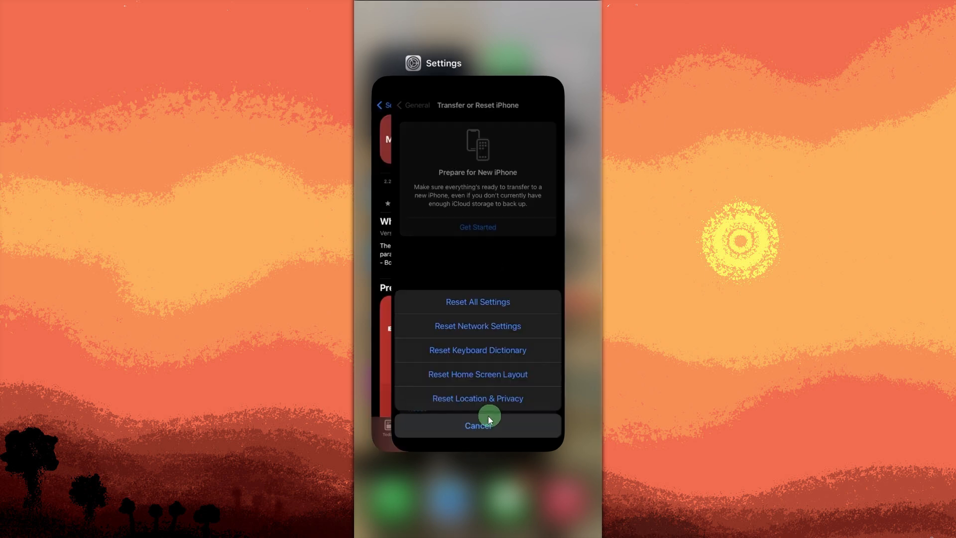
{"action": "left_click", "coordinate": [478, 425]}
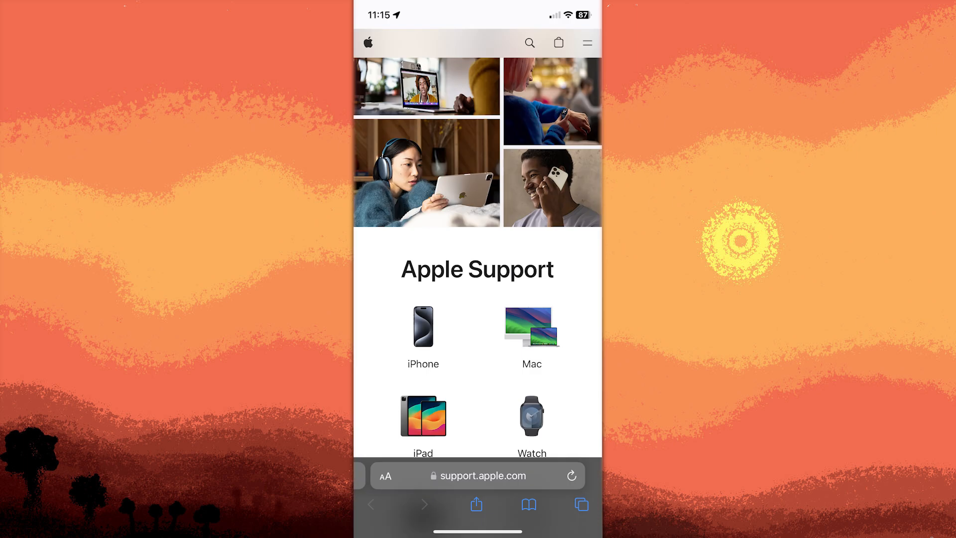